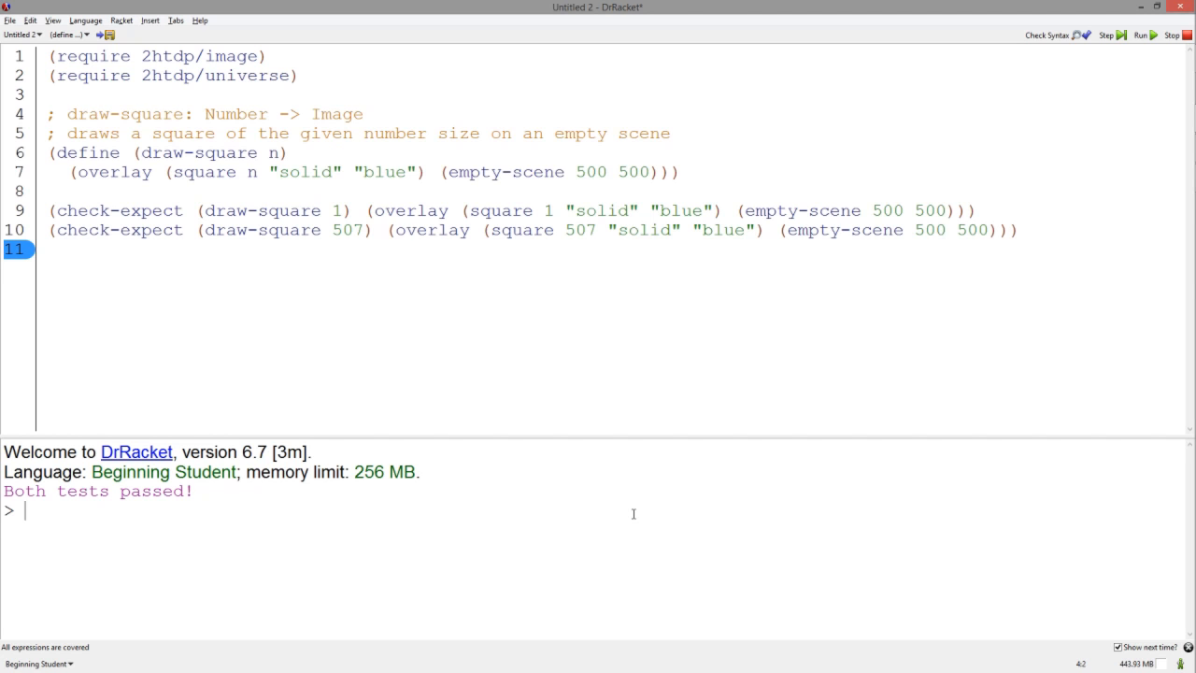
{"action": "mouse_move", "coordinate": [404, 105]}
{"action": "type", "text": "(big-bang "}
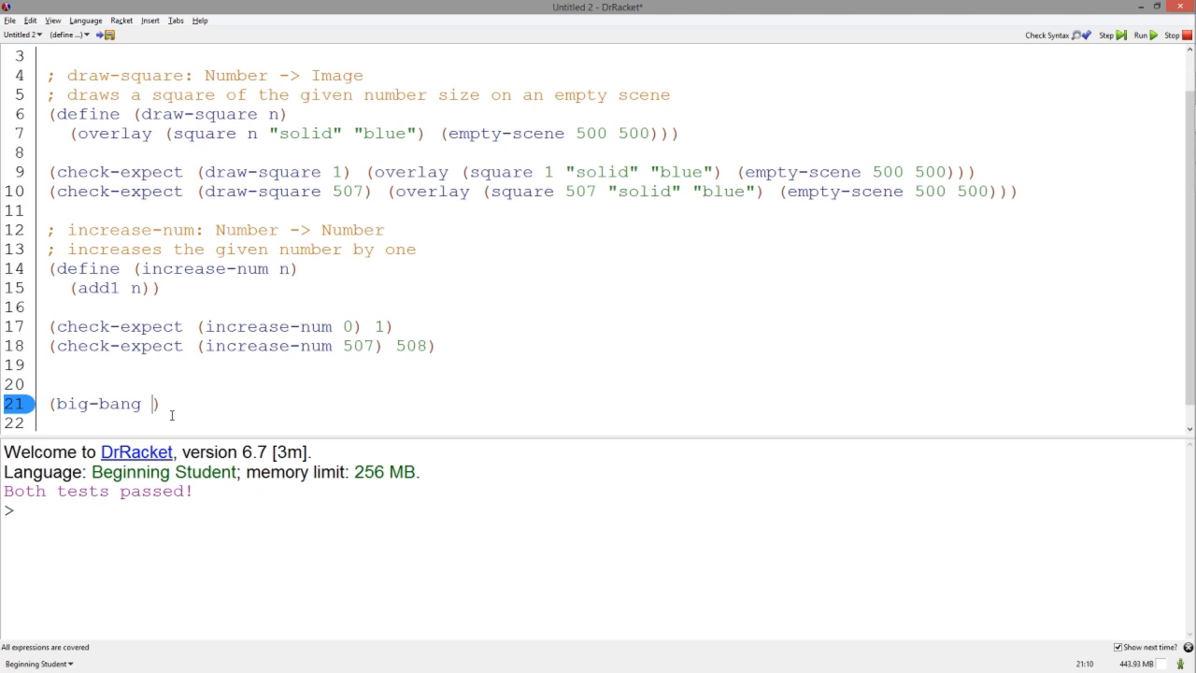
Step: Start big-bang at 0 with [to-draw draw-square] and [on-tick increase-num], then run the program
{"action": "type", "text": "0"}
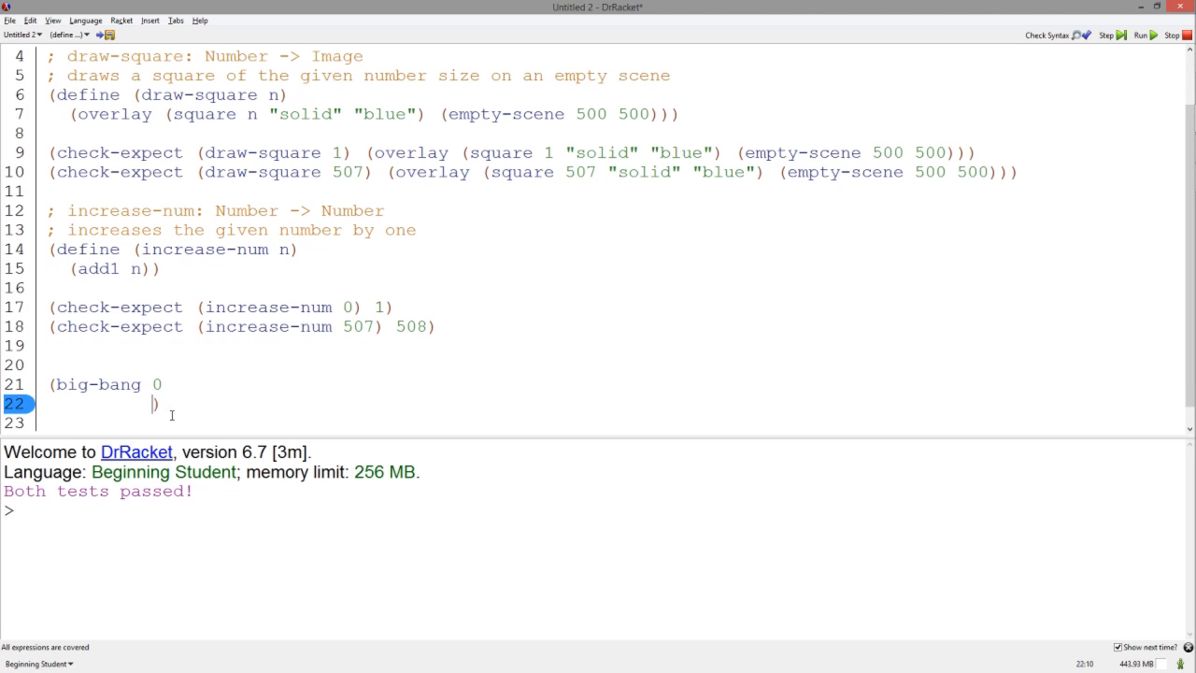
{"action": "type", "text": "[to-draw ]"}
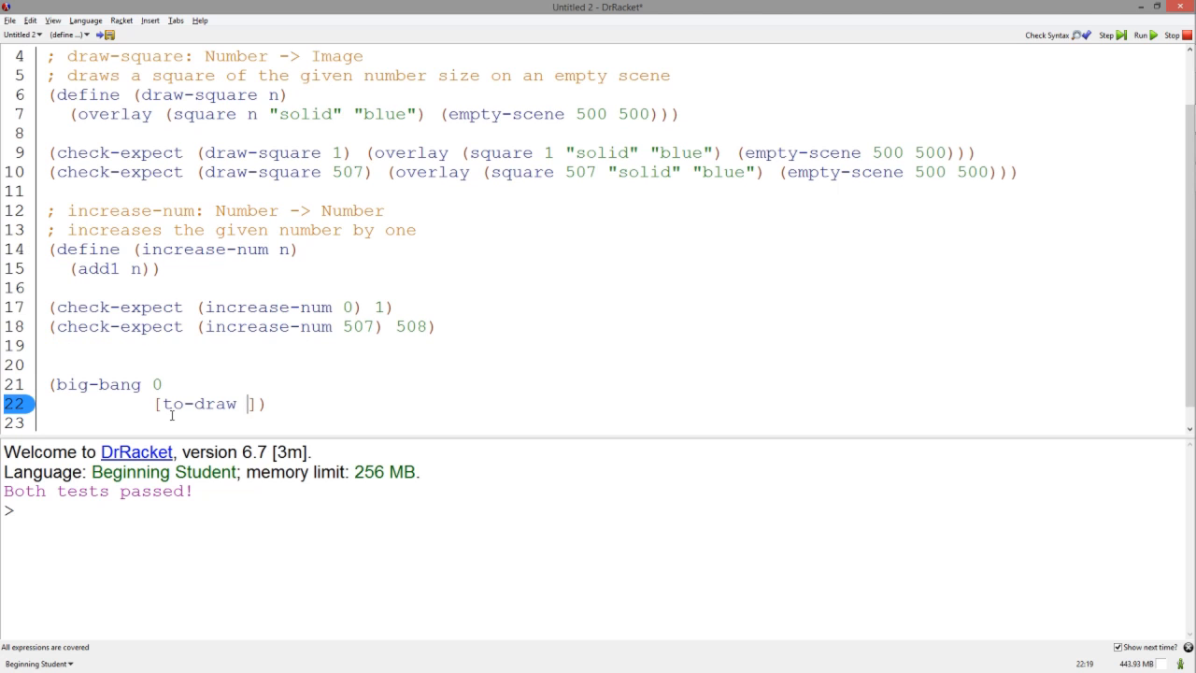
{"action": "type", "text": "draw-square"}
{"action": "type", "text": "[on-tick ])"}
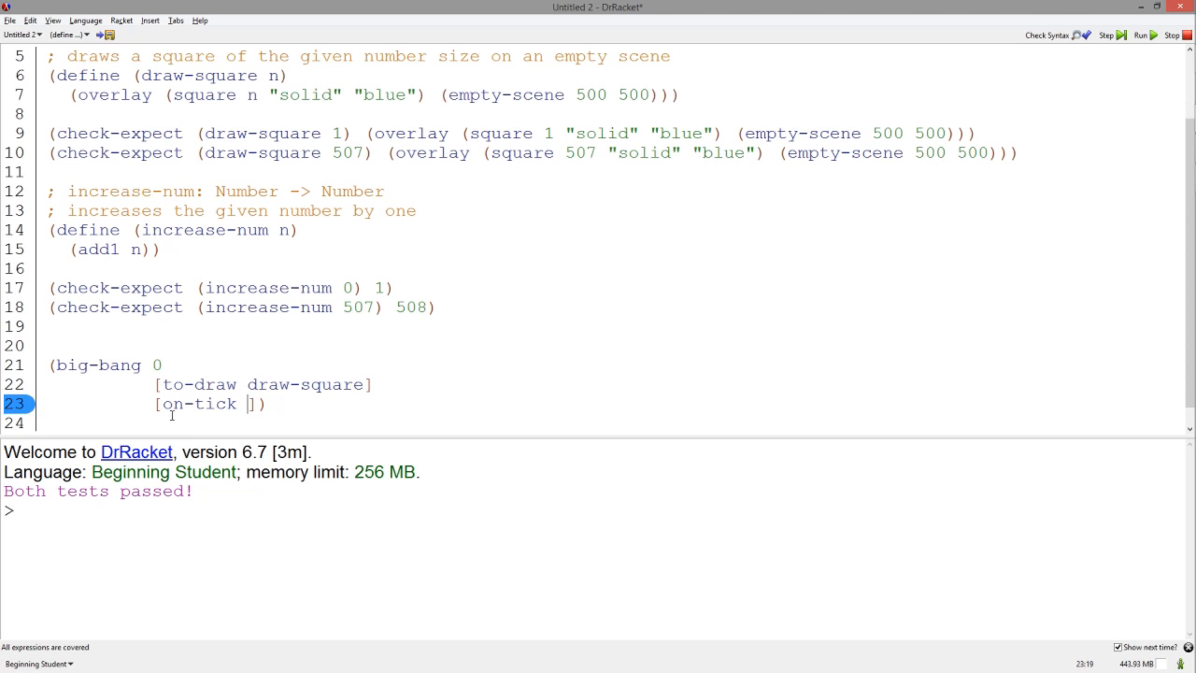
{"action": "type", "text": "increase-num"}
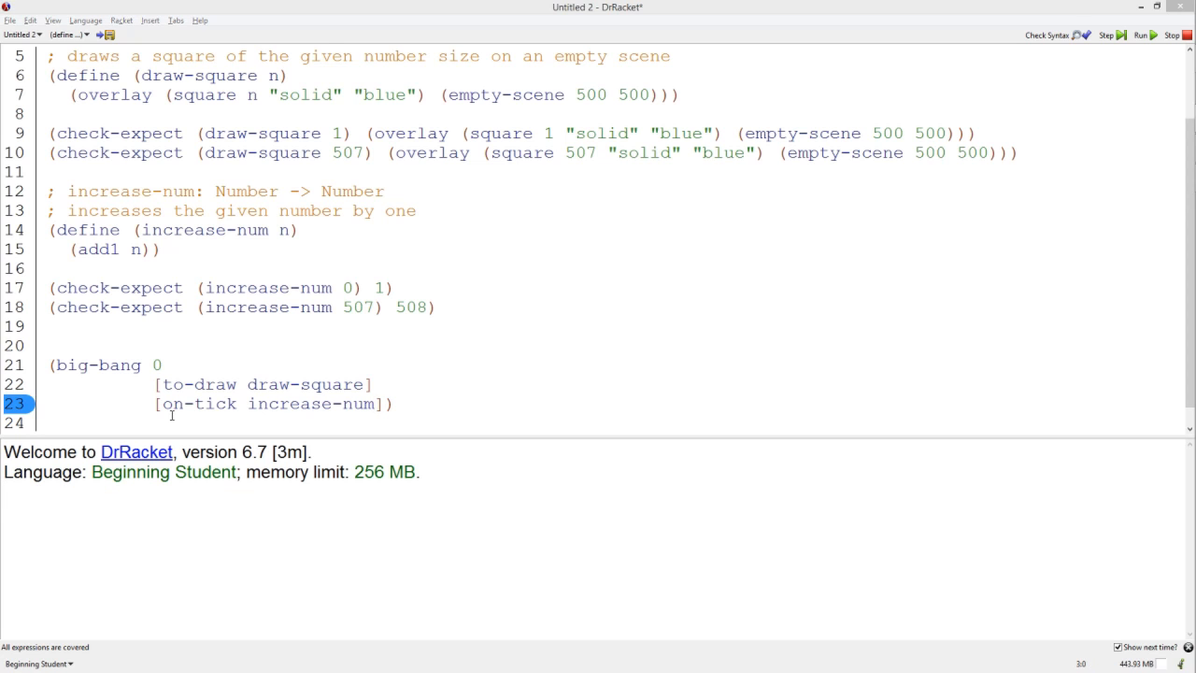
{"action": "left_click", "coordinate": [1140, 34]}
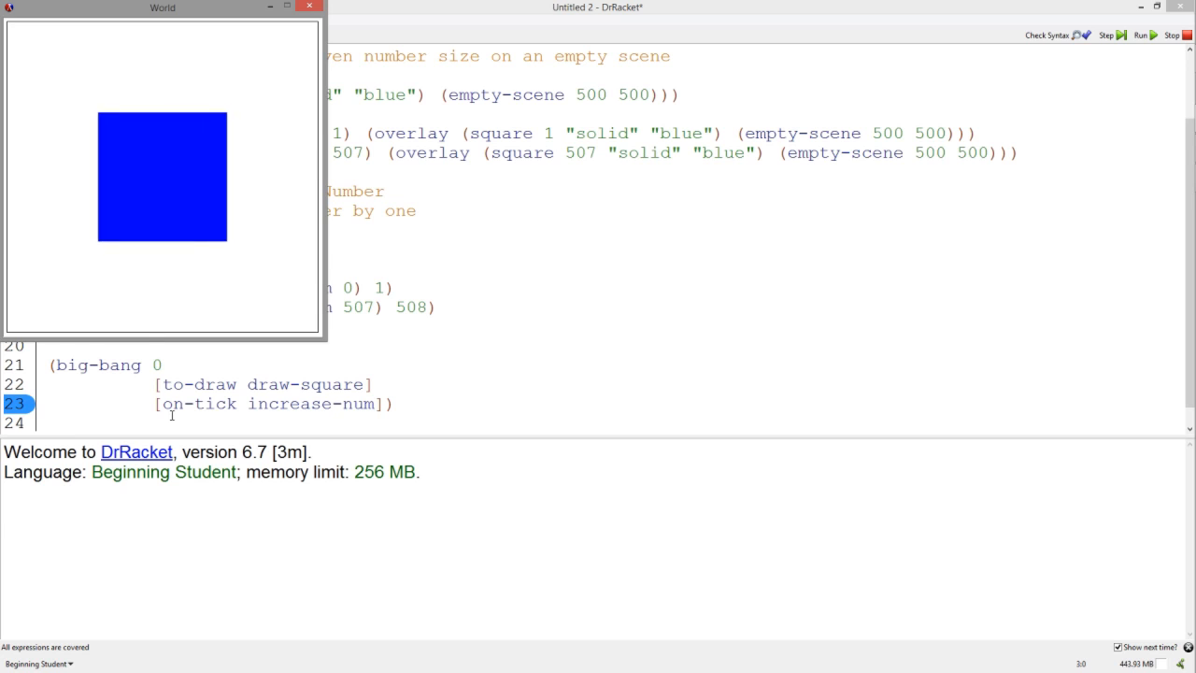
Step: Close the World window so the final state 361 and all 4 tests passed are reported
{"action": "left_click", "coordinate": [309, 7]}
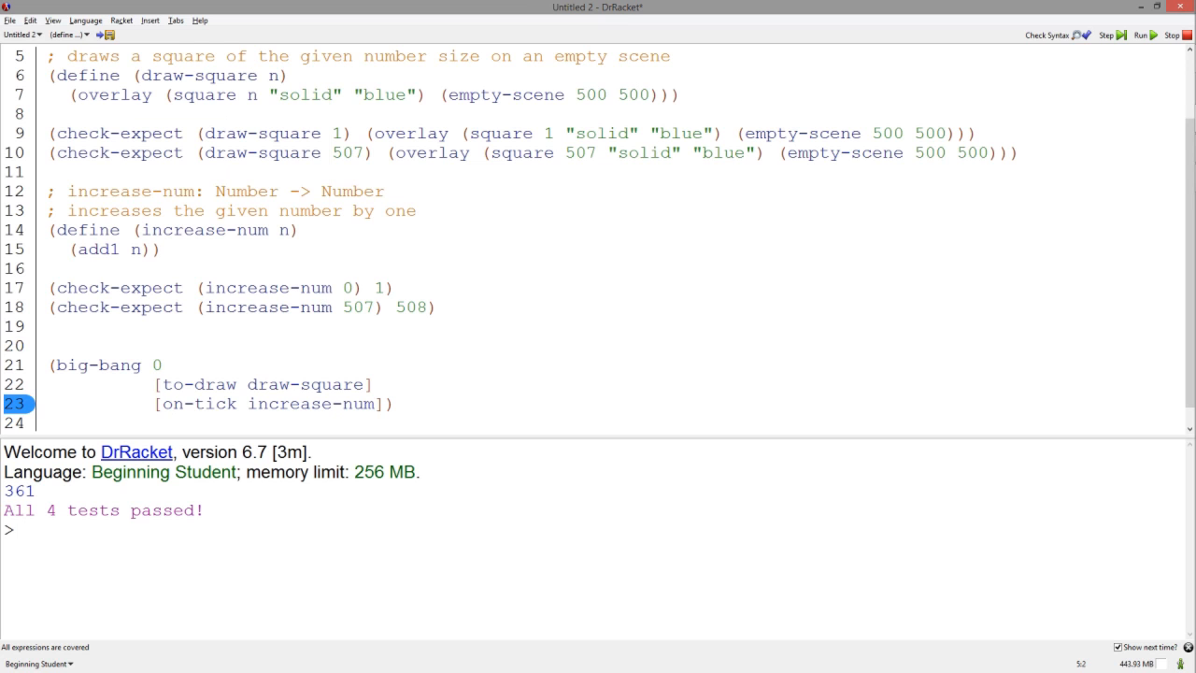